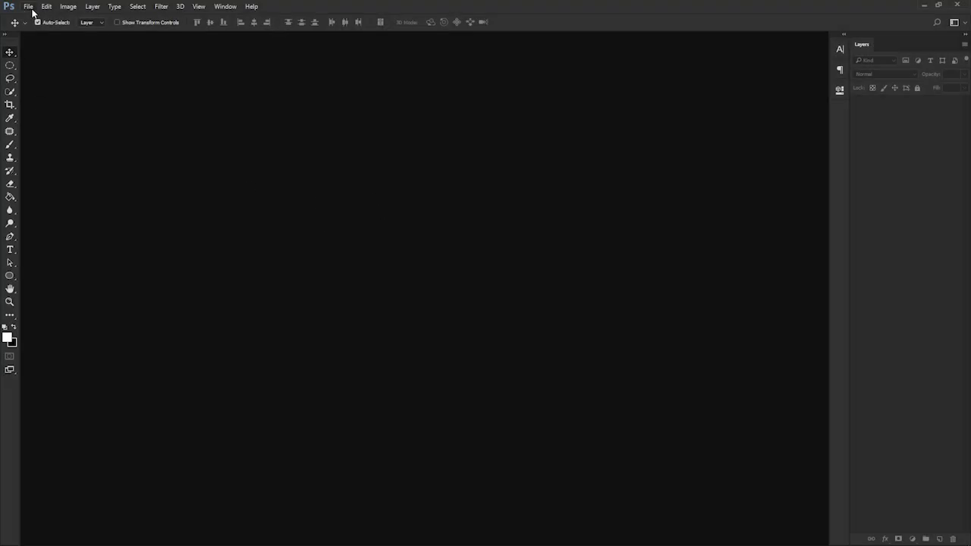
- Open the ballerina photo, discarding its embedded colour profile
{"action": "left_click", "coordinate": [28, 6]}
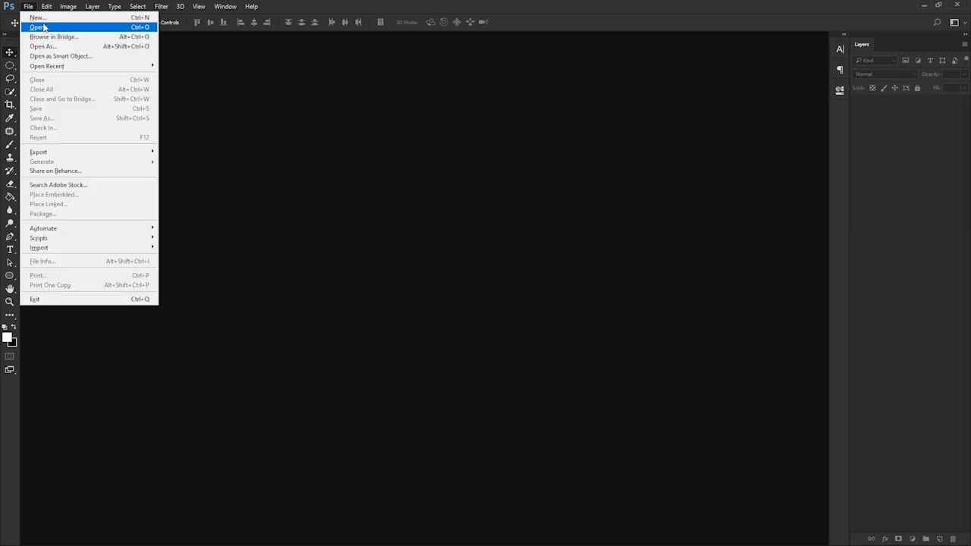
{"action": "left_click", "coordinate": [37, 26]}
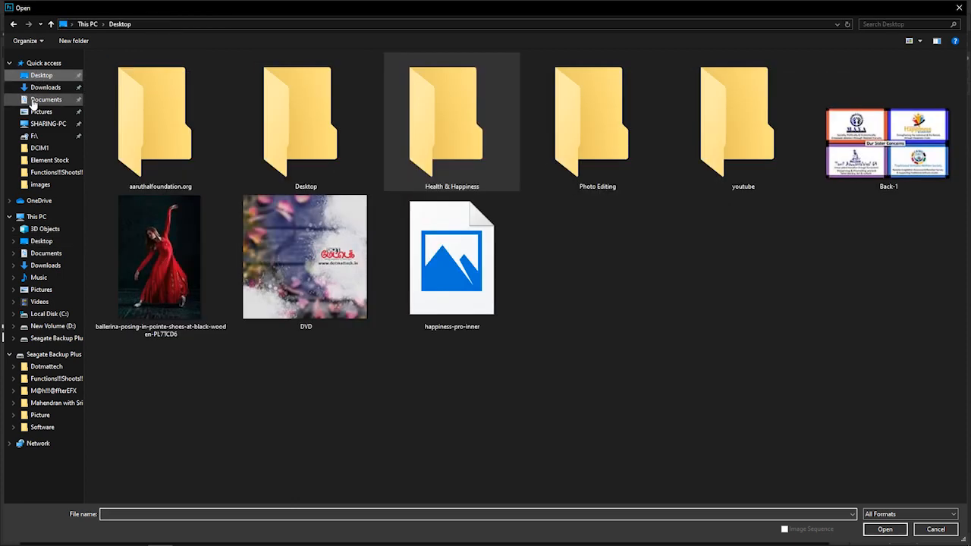
{"action": "double_click", "coordinate": [160, 258]}
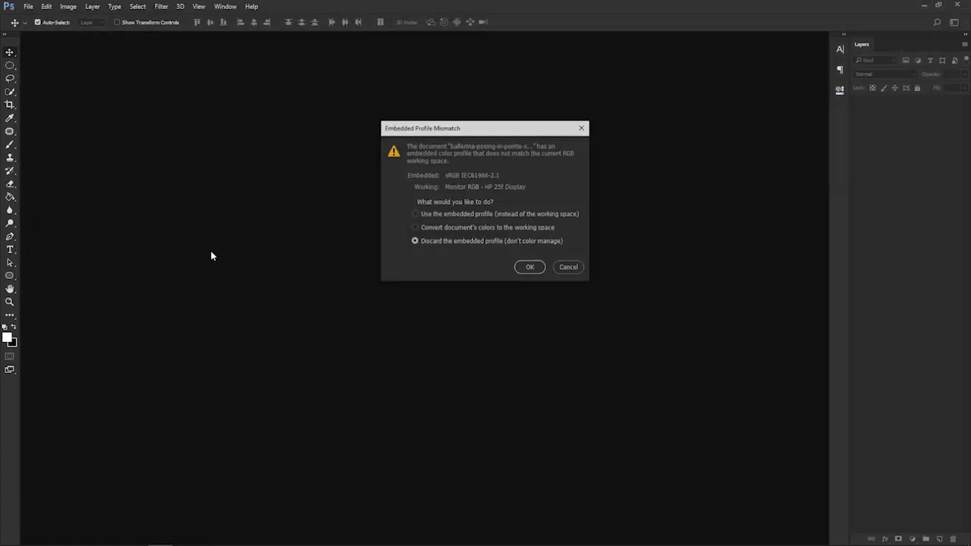
{"action": "left_click", "coordinate": [529, 267]}
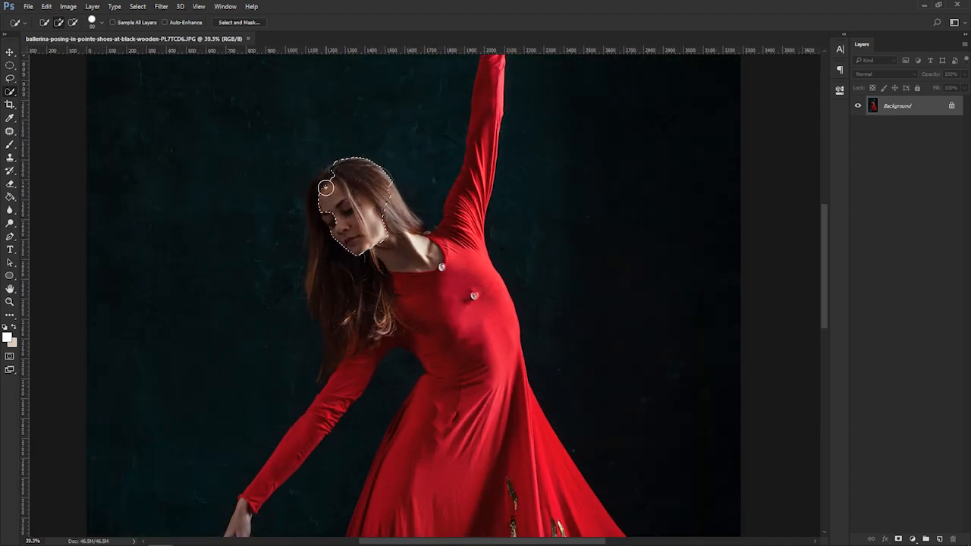
- Quick-select the dancer's hair, body, dress and shoes, then switch to the Move Tool
{"action": "left_click_drag", "start_coordinate": [325, 188], "coordinate": [330, 291]}
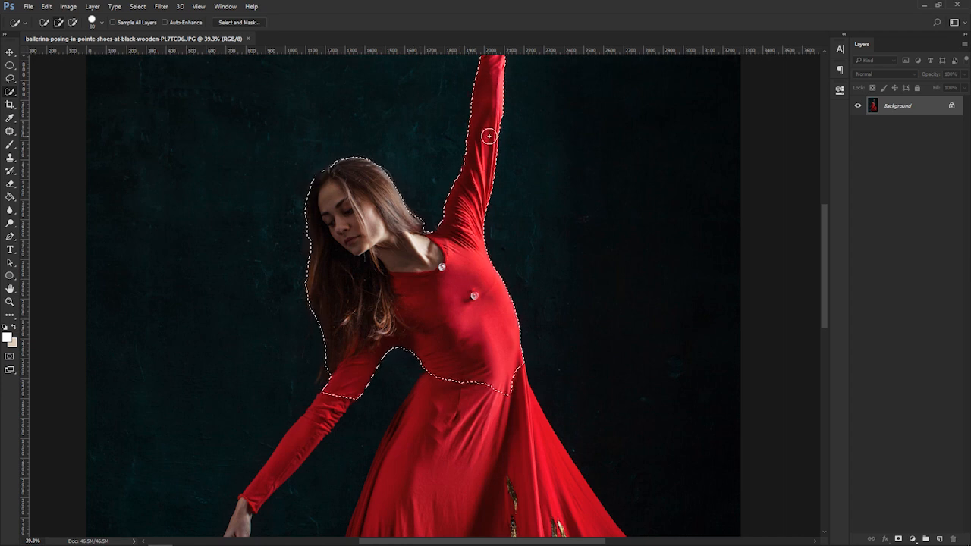
{"action": "scroll", "scroll_direction": "down", "scroll_amount": 3}
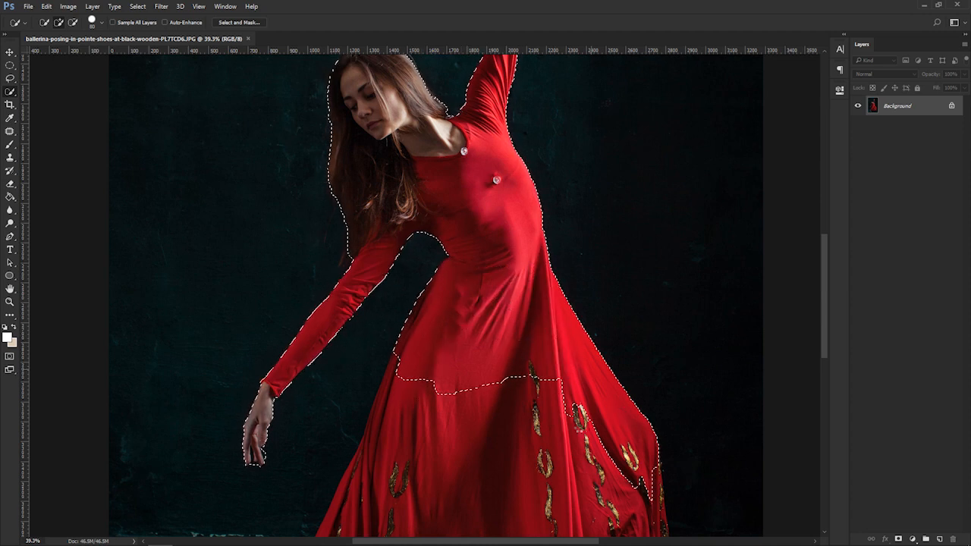
{"action": "scroll", "scroll_direction": "down", "scroll_amount": 3}
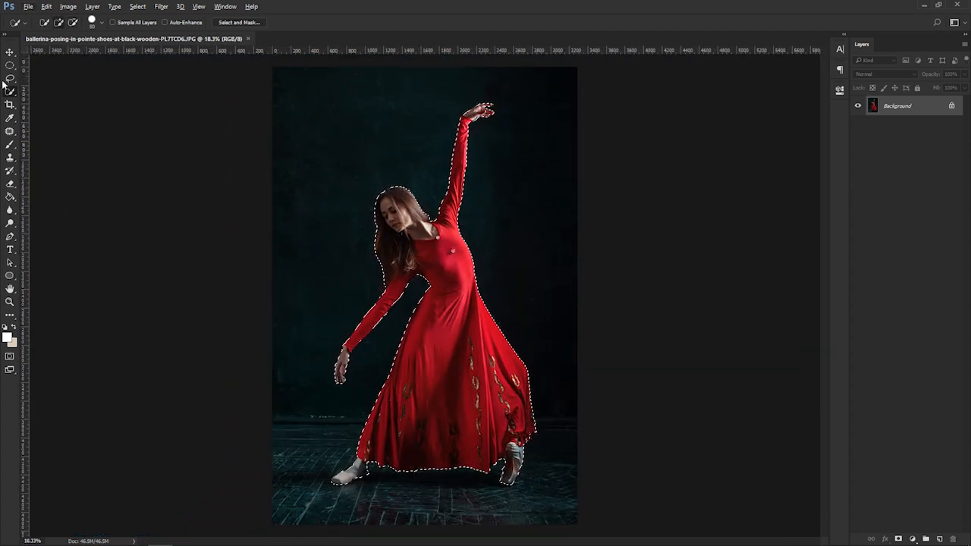
{"action": "left_click", "coordinate": [10, 53]}
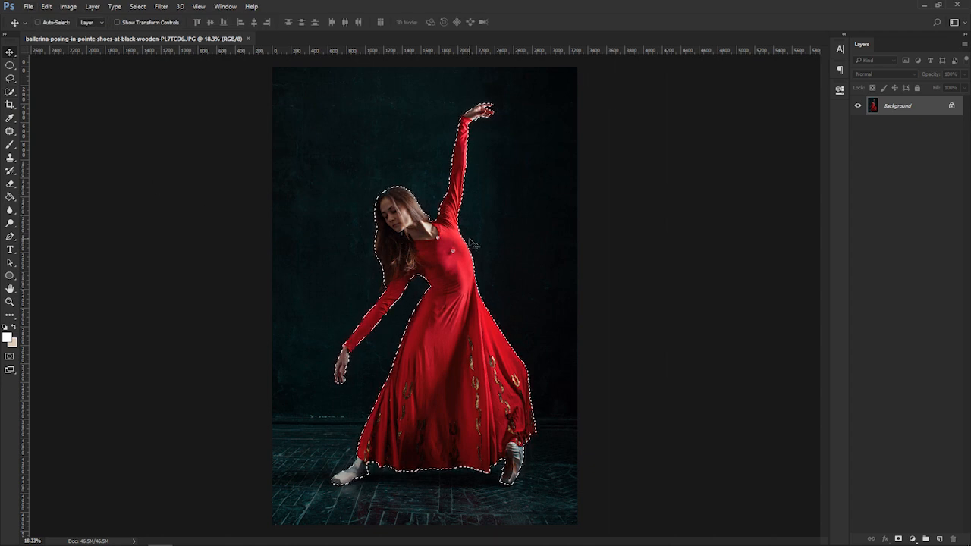
- Copy the selected dancer to Layer 1 and duplicate it, then select the Background layer
{"action": "key", "text": "ctrl+j"}
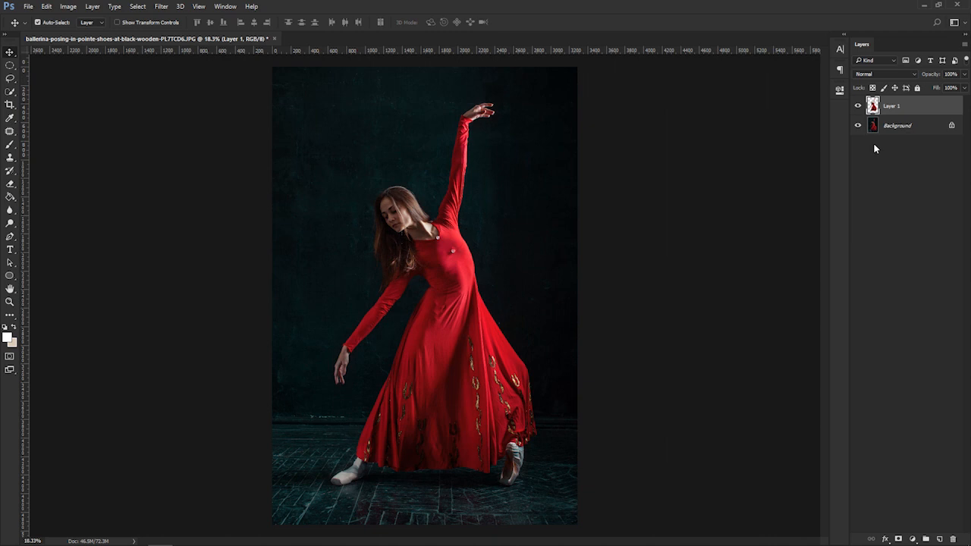
{"action": "mouse_move", "coordinate": [924, 129]}
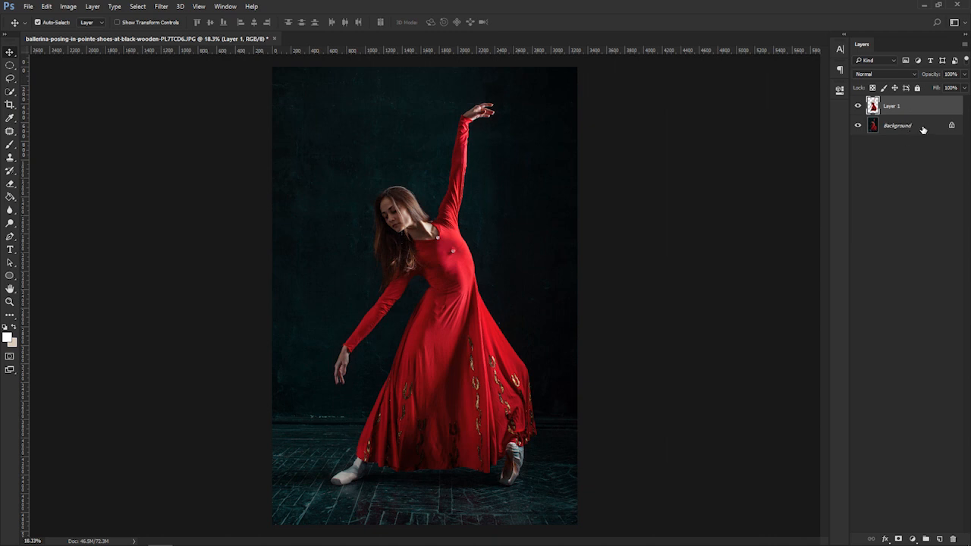
{"action": "key", "text": "ctrl+j"}
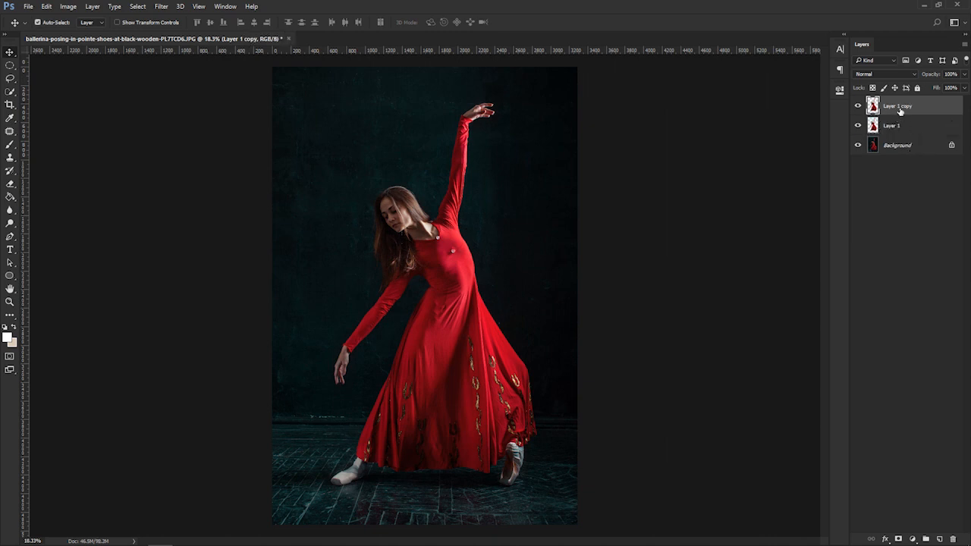
{"action": "left_click", "coordinate": [897, 145]}
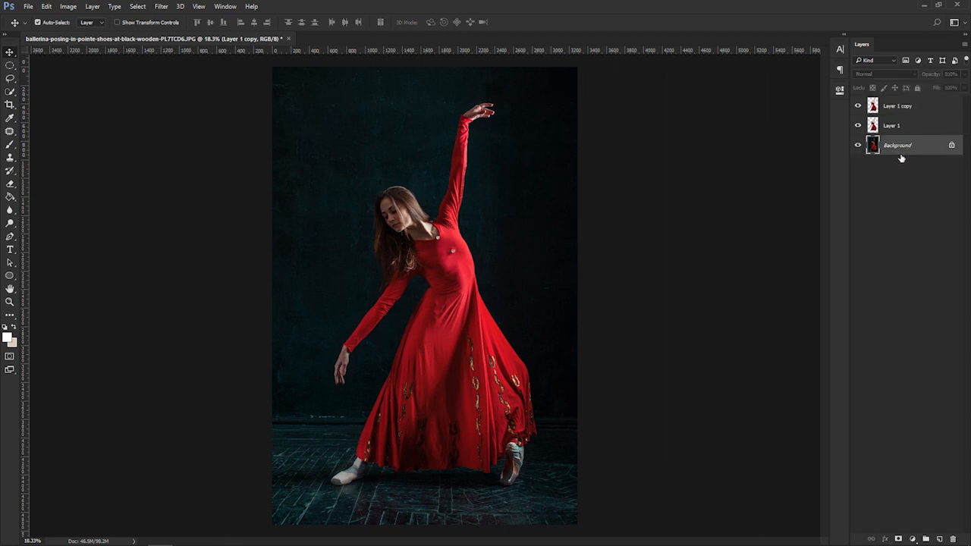
{"action": "left_click", "coordinate": [901, 145]}
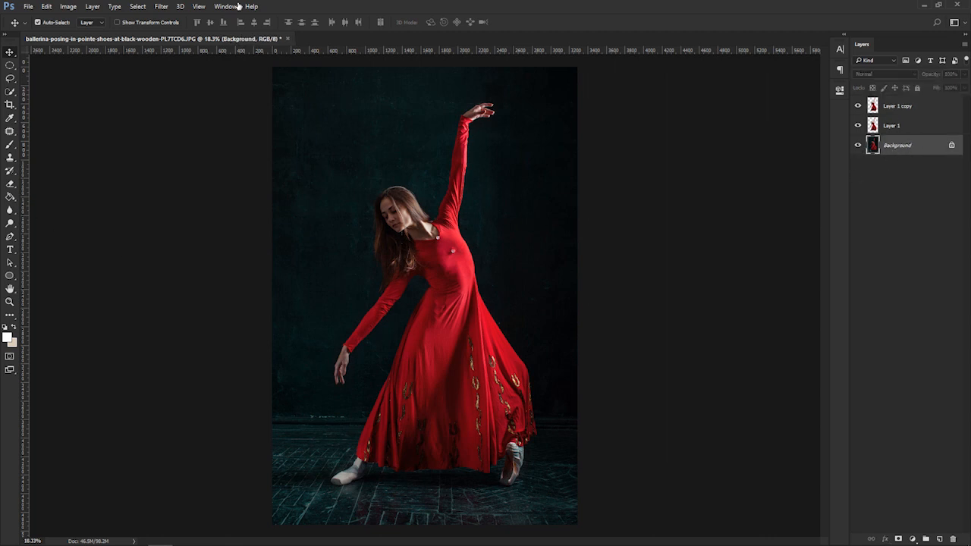
{"action": "left_click", "coordinate": [161, 6]}
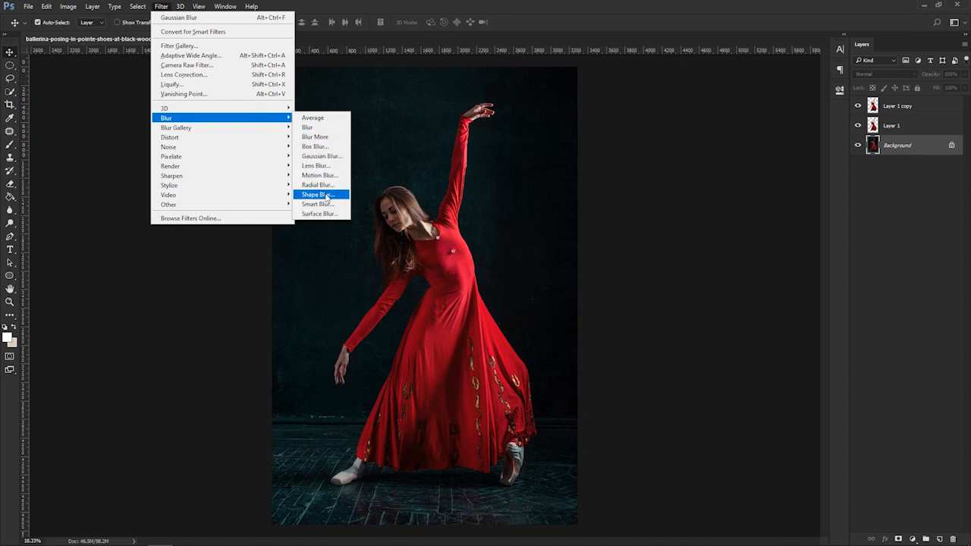
- Apply a Gaussian Blur at 1000-pixel radius to the Background layer
{"action": "left_click", "coordinate": [321, 156]}
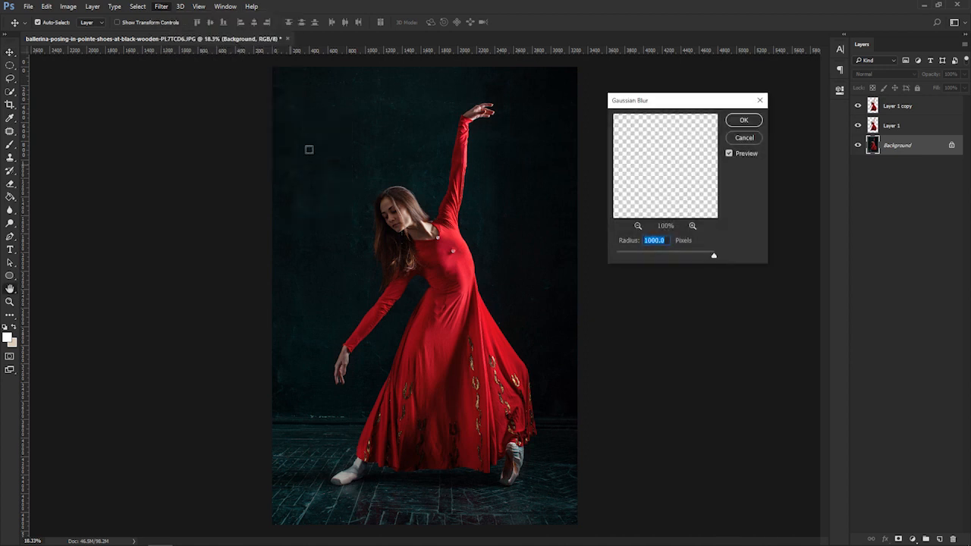
{"action": "left_click_drag", "start_coordinate": [713, 254], "coordinate": [648, 255]}
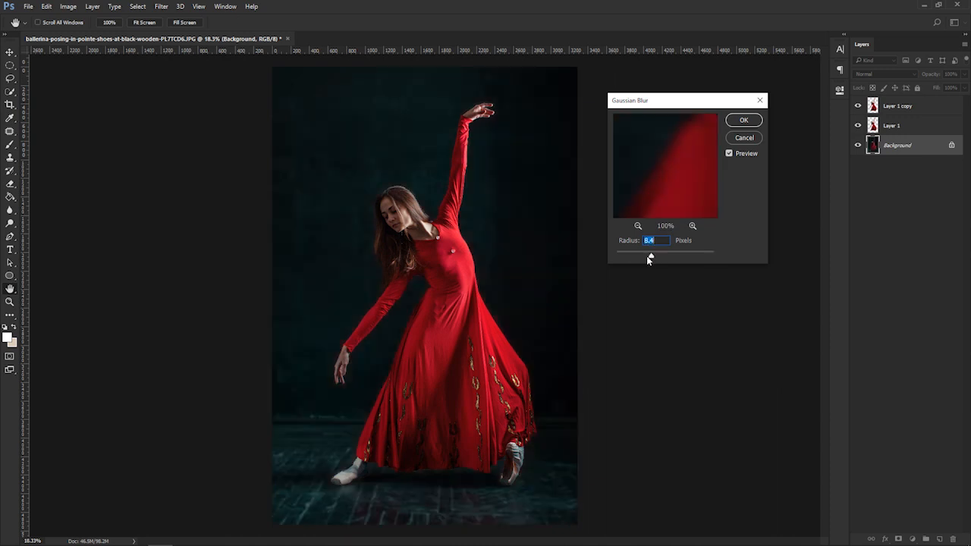
{"action": "left_click_drag", "start_coordinate": [649, 258], "coordinate": [682, 258]}
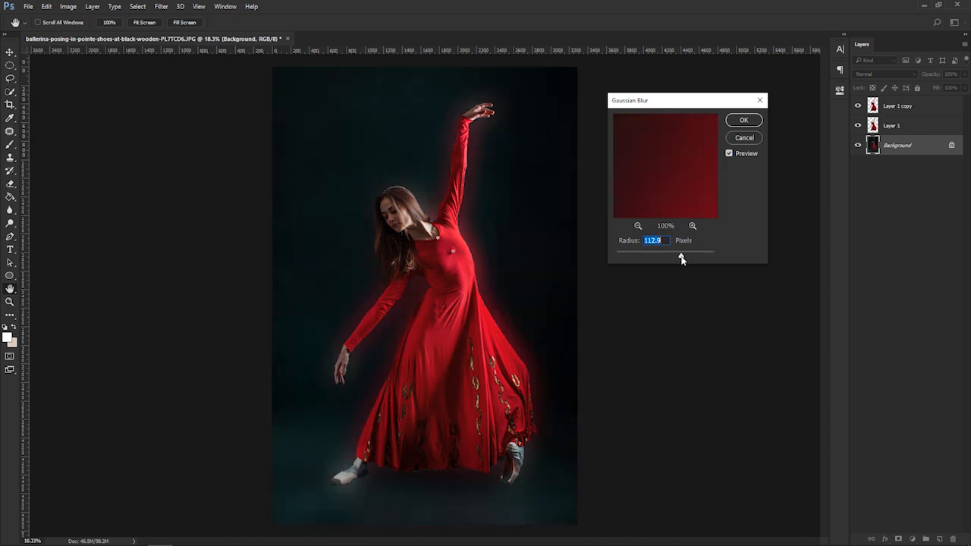
{"action": "left_click_drag", "start_coordinate": [681, 256], "coordinate": [713, 256]}
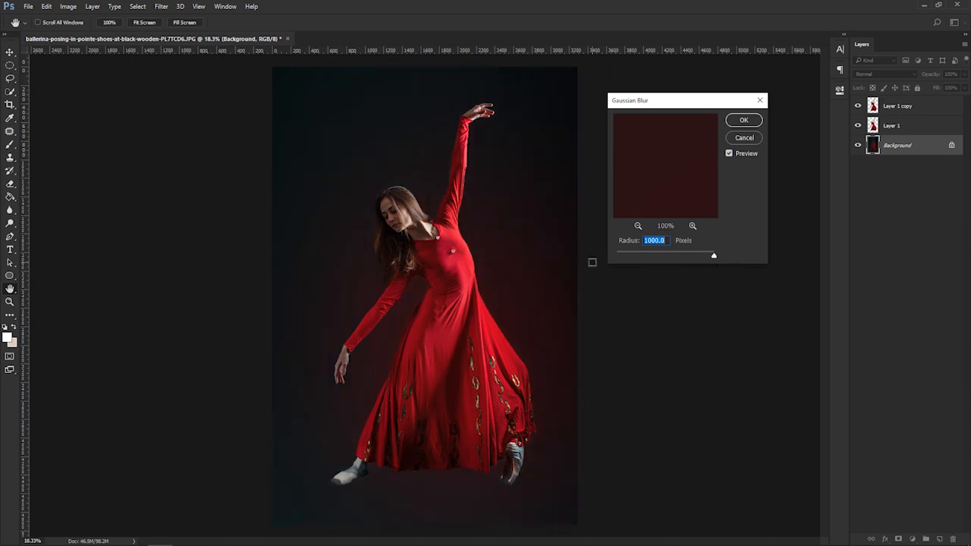
{"action": "mouse_move", "coordinate": [673, 152]}
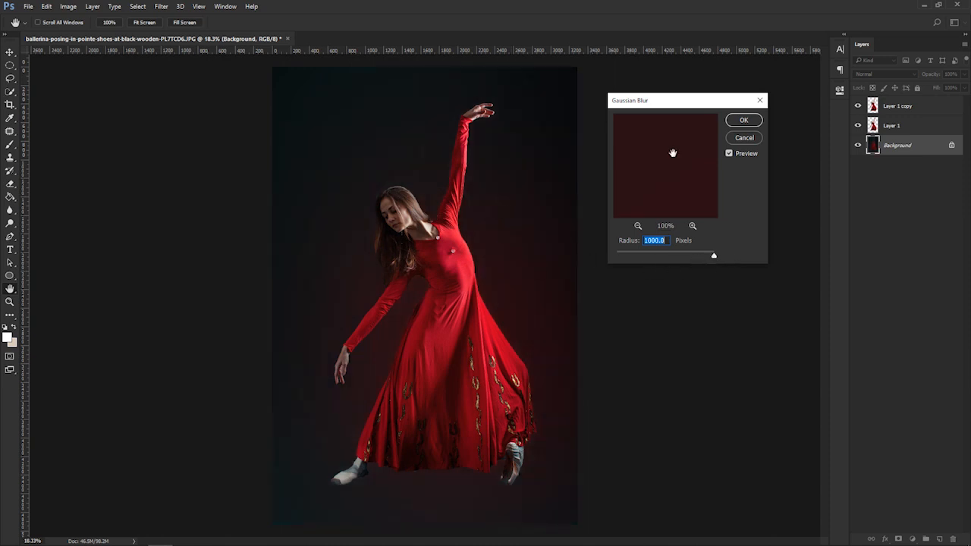
{"action": "left_click", "coordinate": [744, 119]}
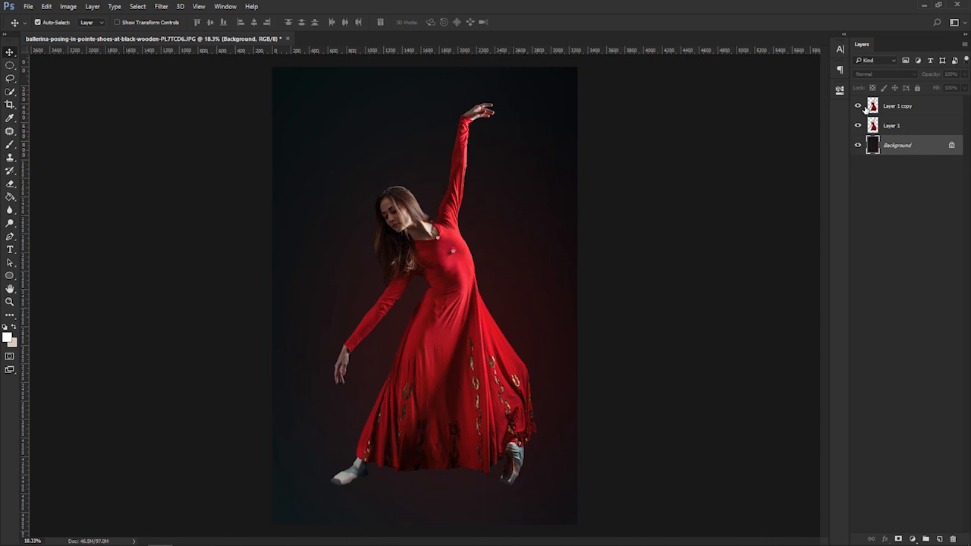
- Hide Layer 1 copy and open Liquify on the Liquify Effect layer
{"action": "left_click", "coordinate": [859, 106]}
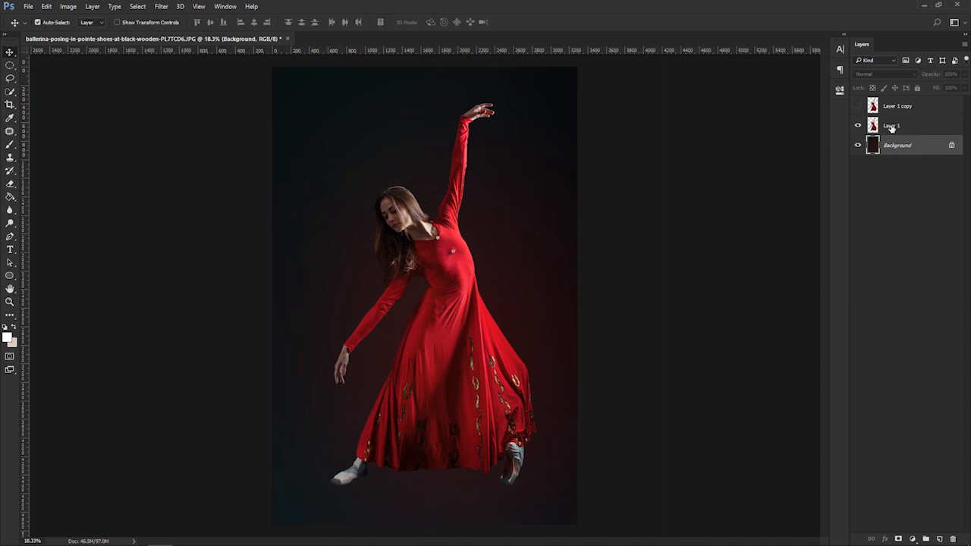
{"action": "left_click", "coordinate": [161, 6]}
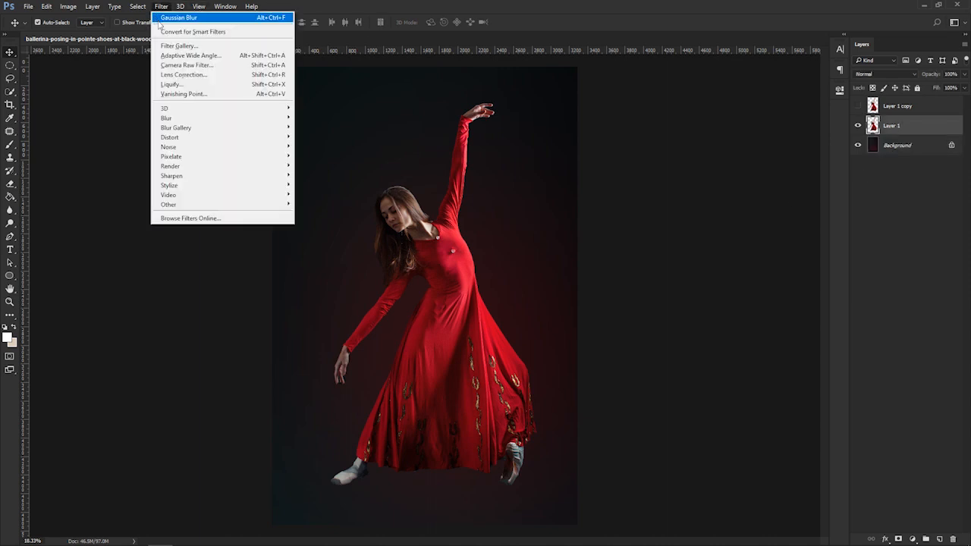
{"action": "mouse_move", "coordinate": [201, 75]}
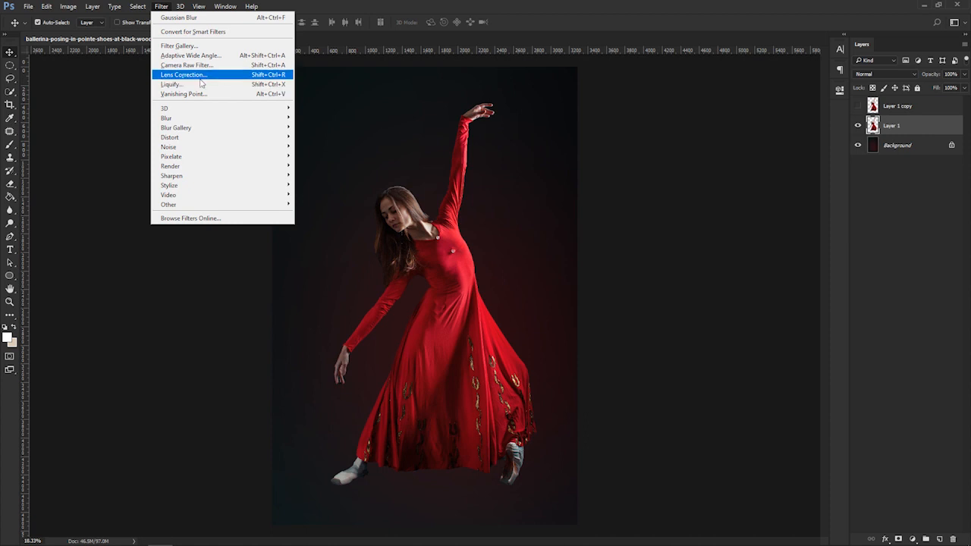
{"action": "mouse_move", "coordinate": [172, 85]}
{"action": "type", "text": "Liduify Effect"}
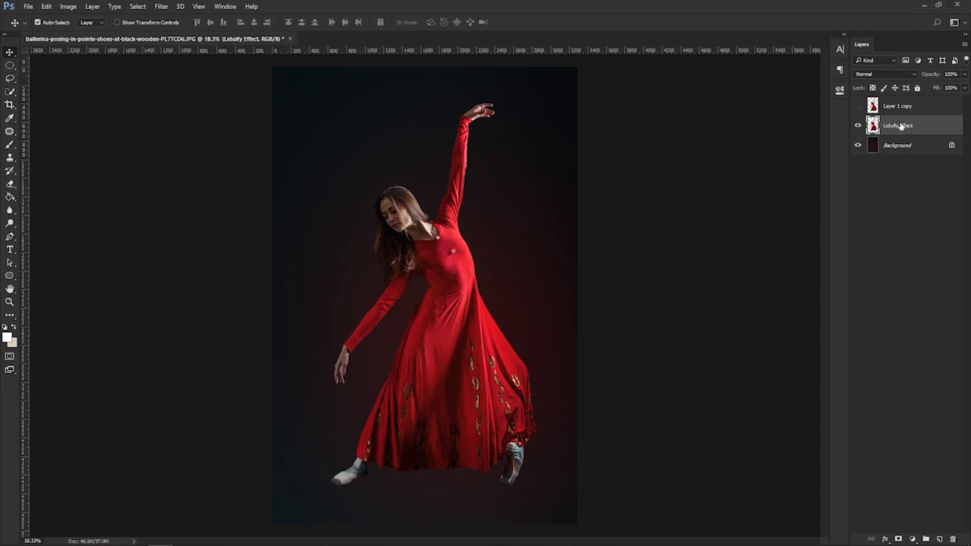
{"action": "left_click", "coordinate": [160, 6]}
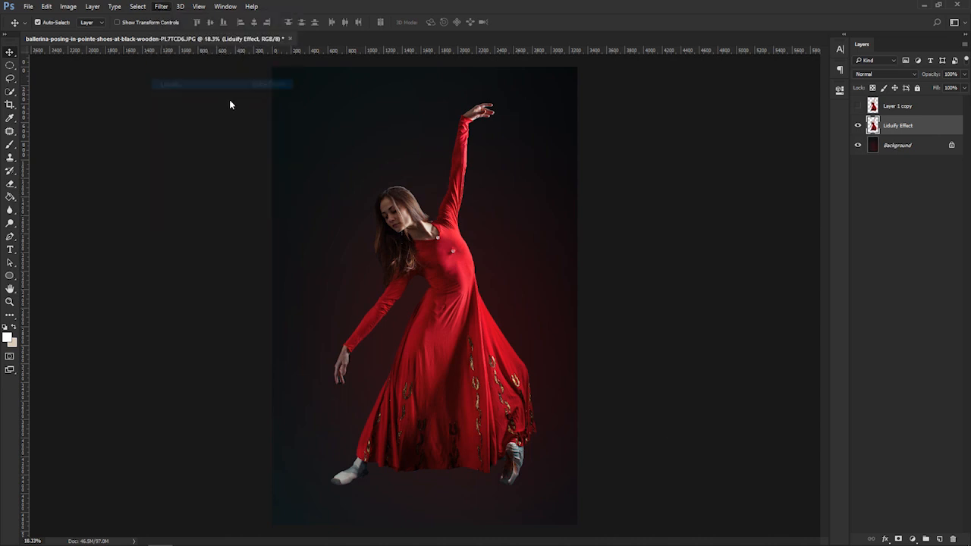
{"action": "left_click", "coordinate": [160, 6]}
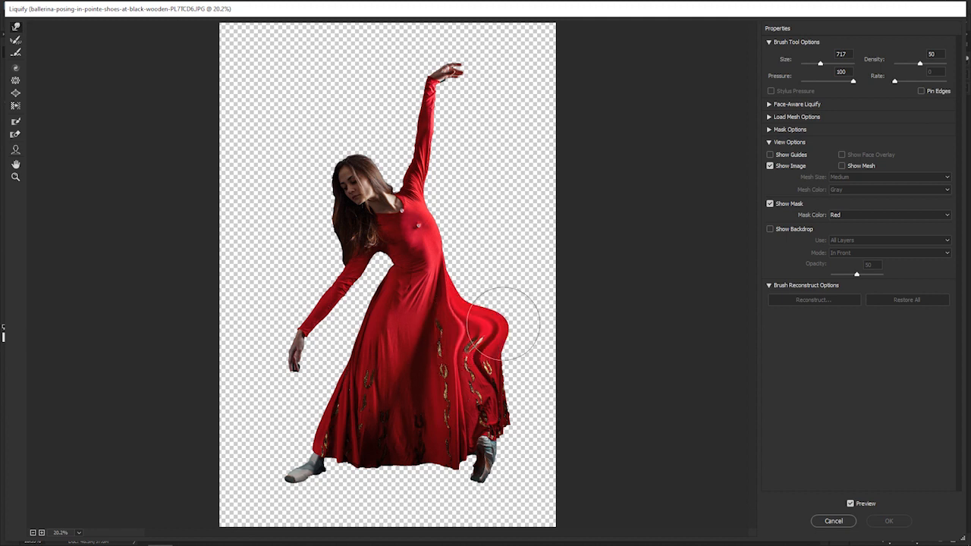
- Forward-warp the skirt, bodice, hair and red fabric outward, then apply the liquify
{"action": "left_click_drag", "start_coordinate": [493, 326], "coordinate": [569, 273]}
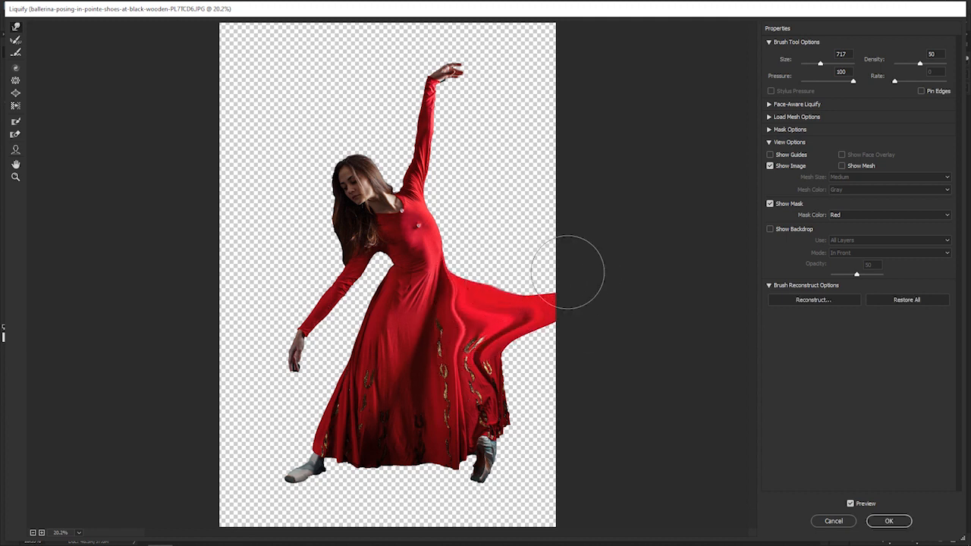
{"action": "left_click_drag", "start_coordinate": [569, 273], "coordinate": [448, 277]}
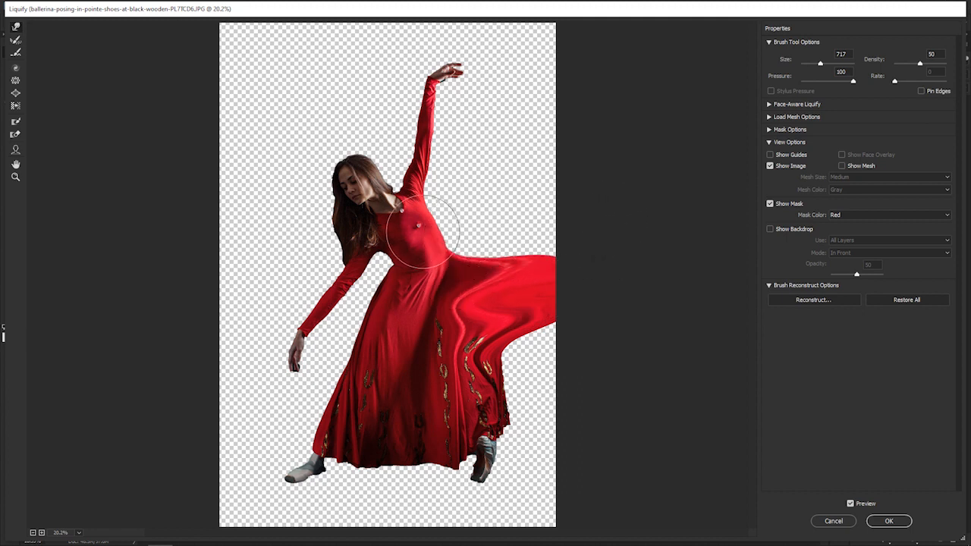
{"action": "left_click_drag", "start_coordinate": [433, 227], "coordinate": [486, 251]}
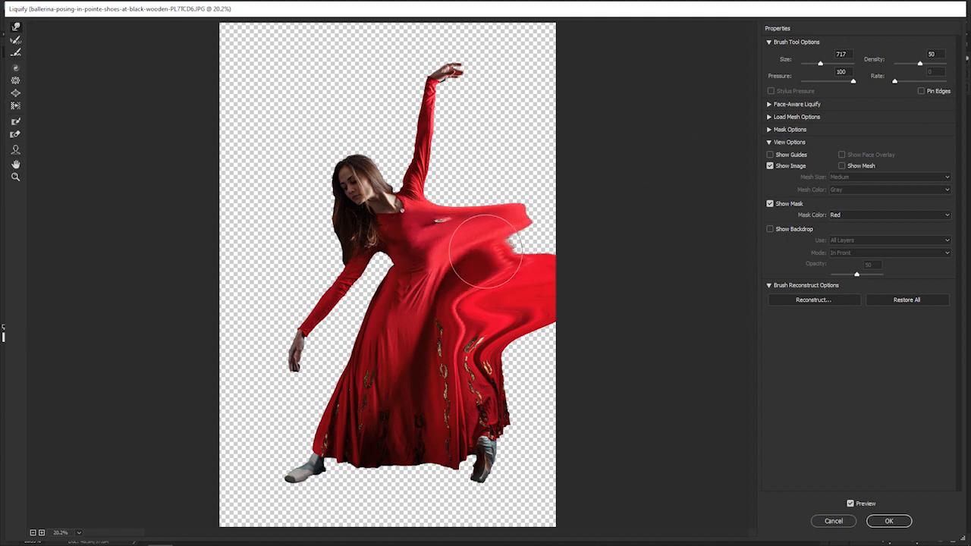
{"action": "left_click_drag", "start_coordinate": [486, 250], "coordinate": [216, 91]}
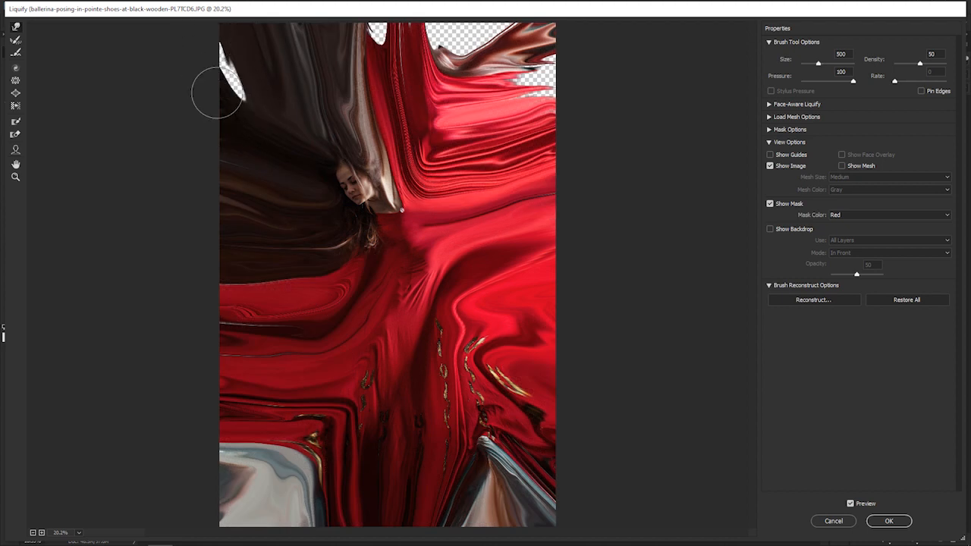
{"action": "mouse_move", "coordinate": [182, 22]}
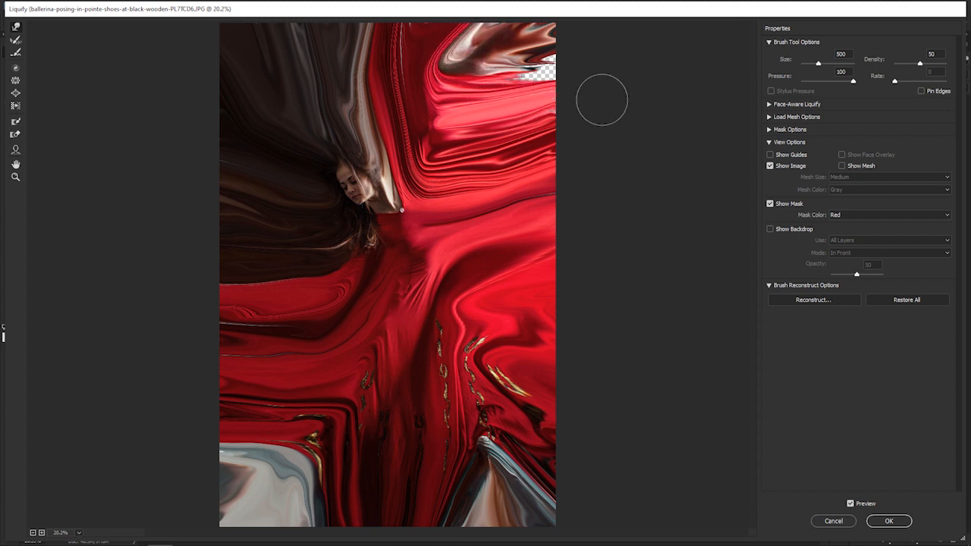
{"action": "left_click_drag", "start_coordinate": [602, 98], "coordinate": [542, 34]}
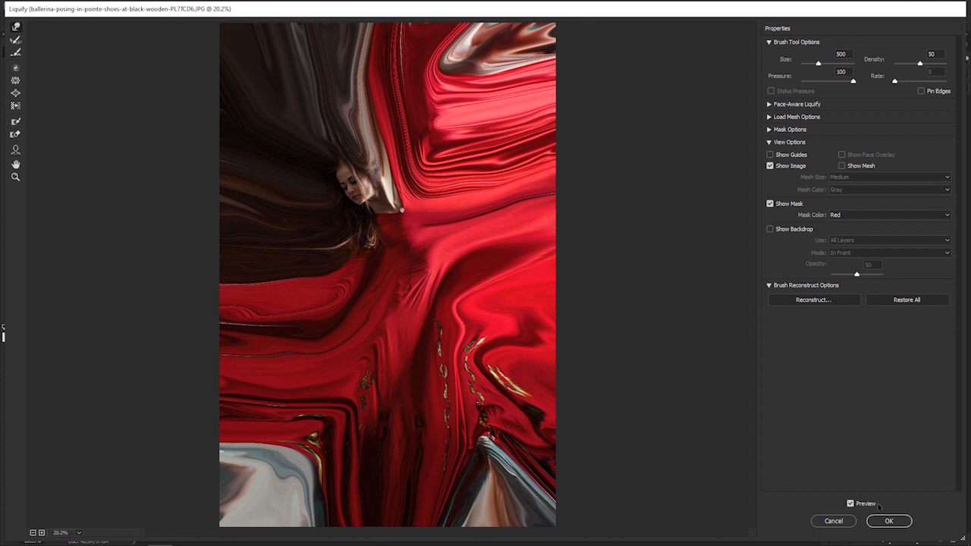
{"action": "left_click", "coordinate": [851, 503]}
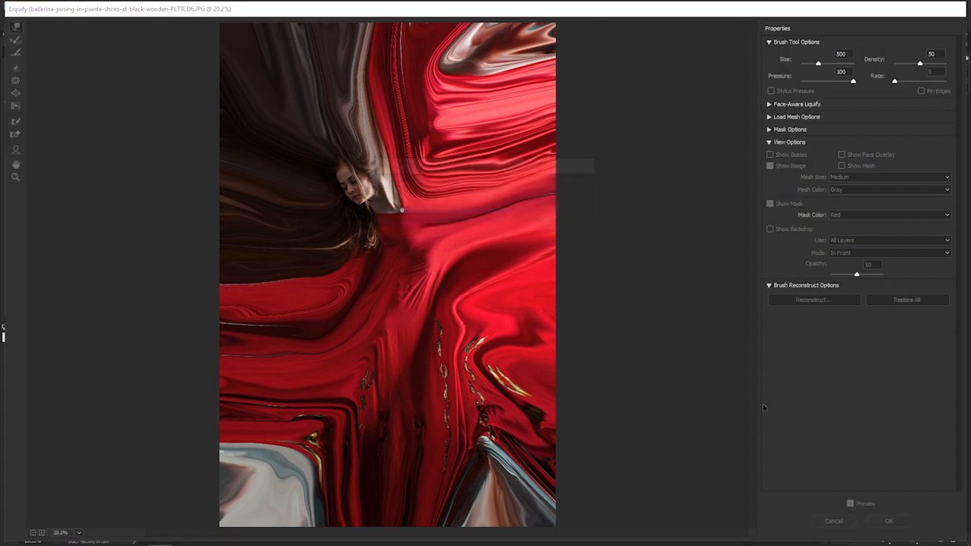
{"action": "left_click", "coordinate": [889, 521]}
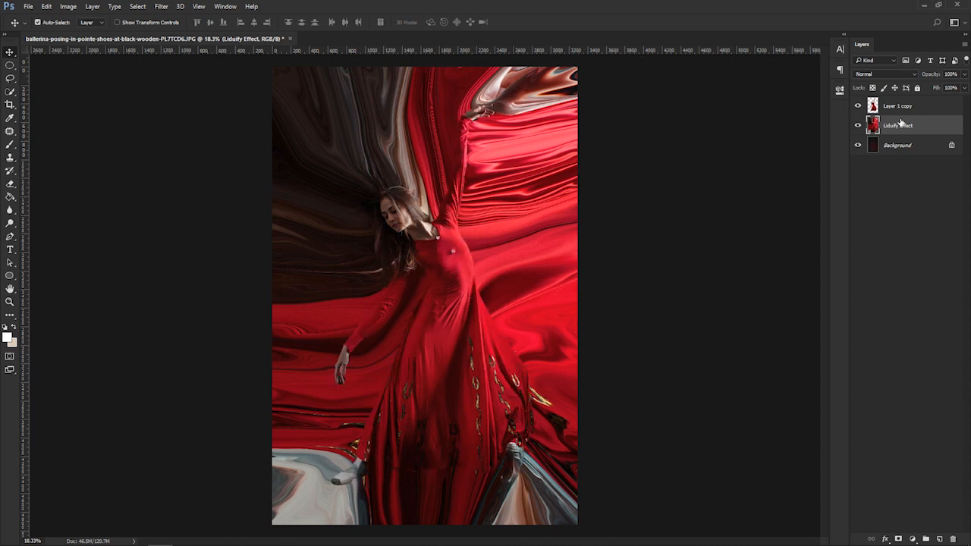
- Compare the warp visibility, then add an inverted black mask to Liquify Effect
{"action": "left_click", "coordinate": [859, 125]}
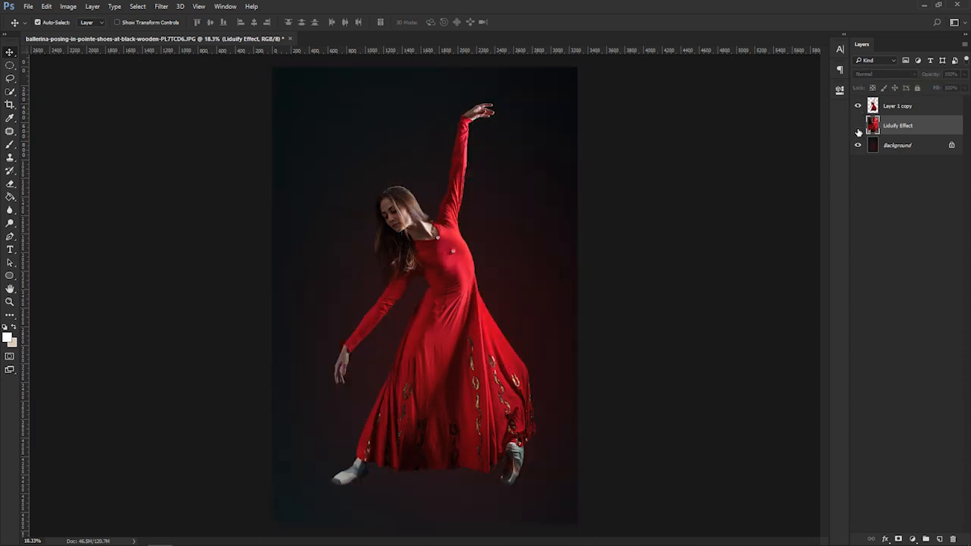
{"action": "left_click", "coordinate": [858, 125]}
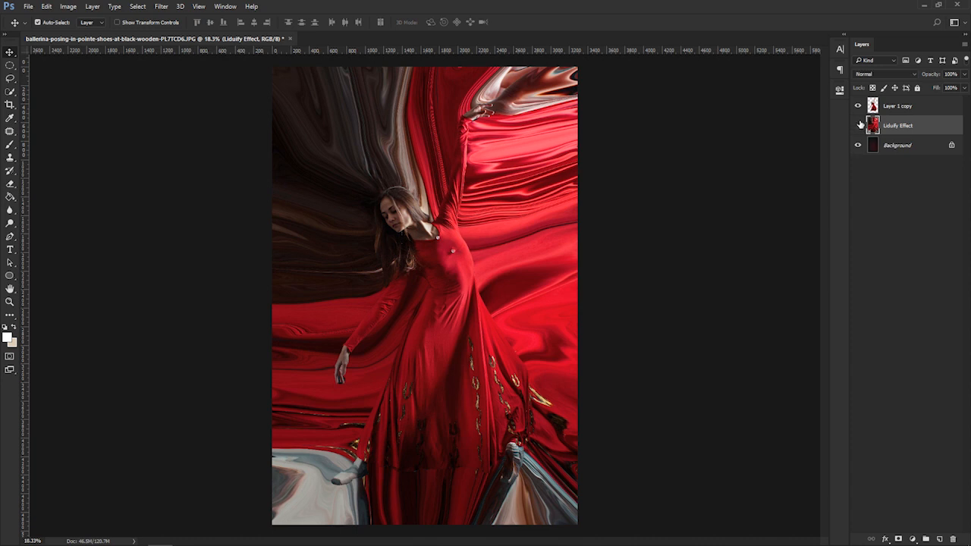
{"action": "left_click", "coordinate": [859, 105]}
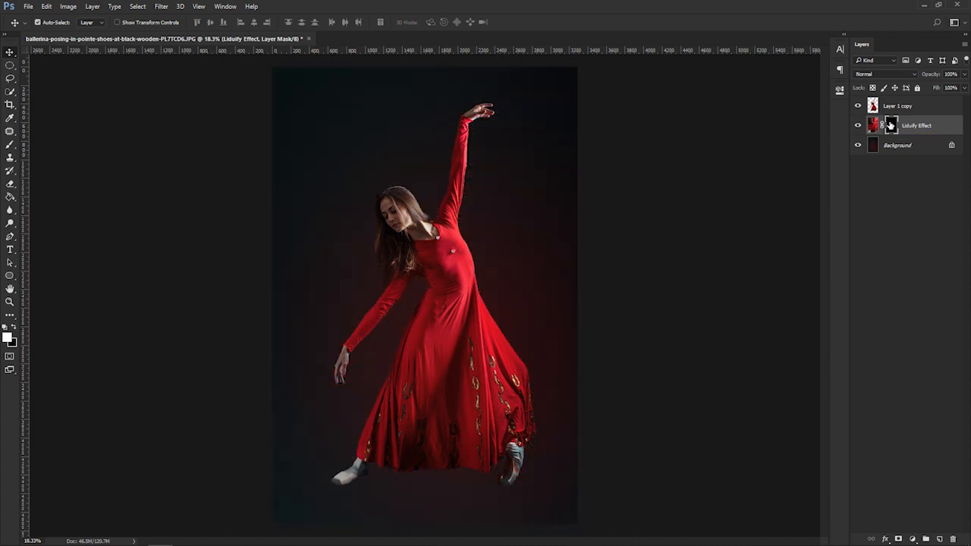
{"action": "left_click", "coordinate": [858, 106]}
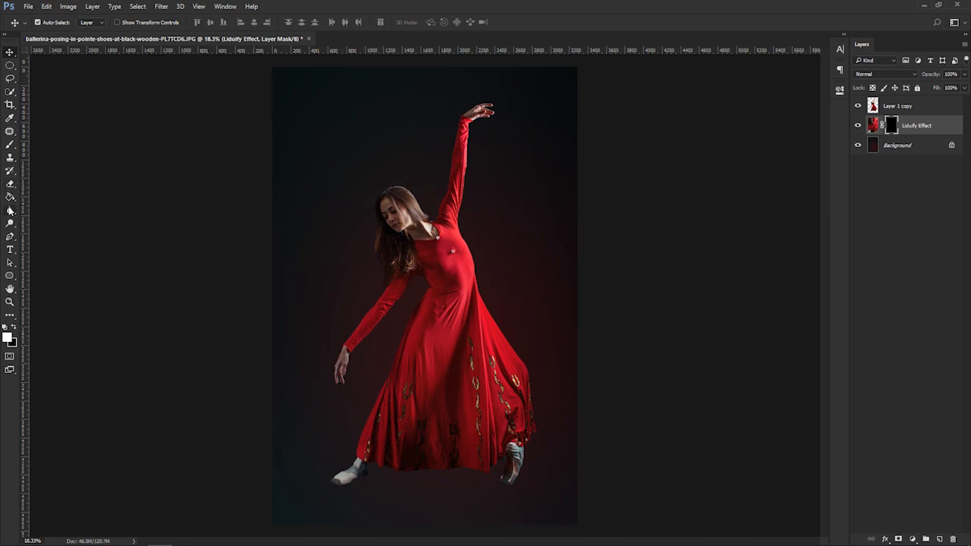
- Select the Brush tool to choose a scattered dispersion brush preset
{"action": "left_click", "coordinate": [10, 146]}
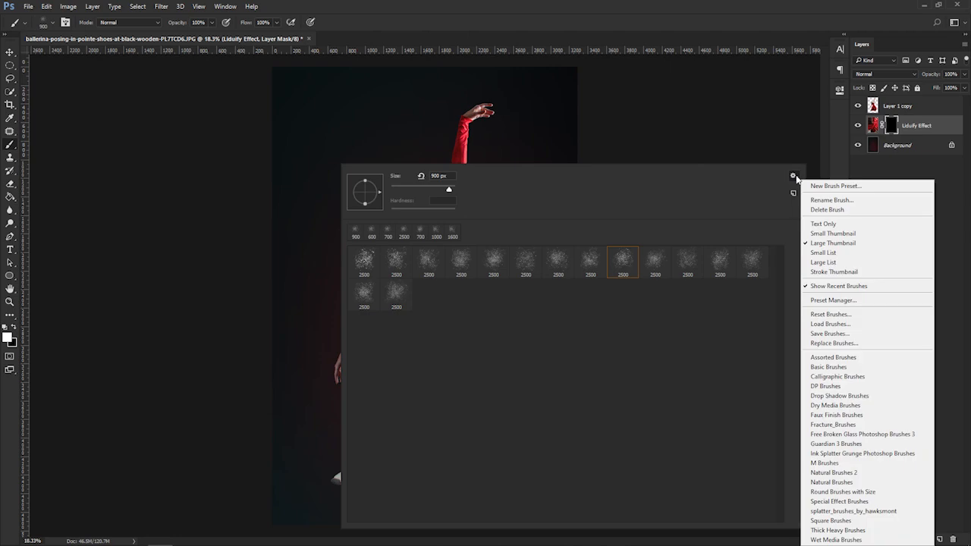
{"action": "mouse_move", "coordinate": [862, 434]}
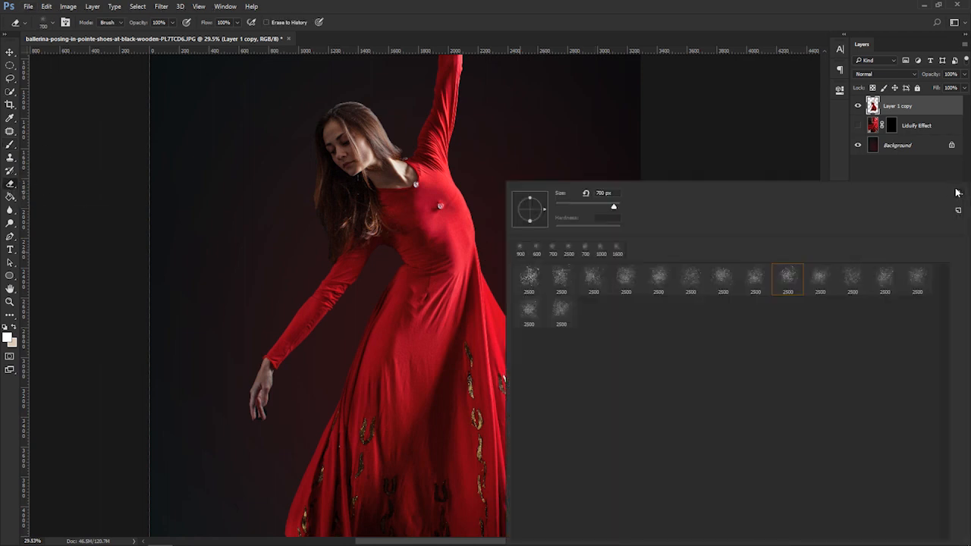
- Erase the top dancer copy's dress into scattered particles with the dispersion brush
{"action": "left_click", "coordinate": [957, 192]}
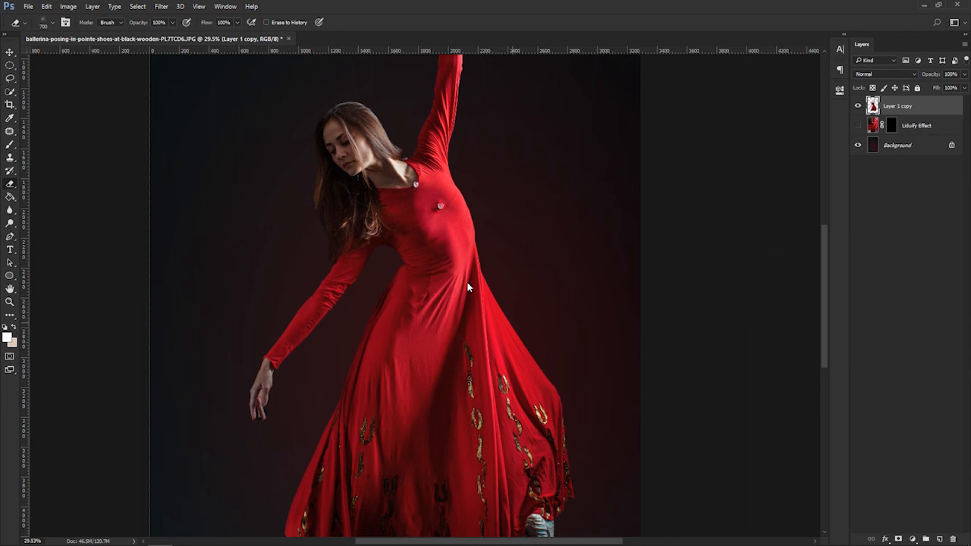
{"action": "left_click_drag", "start_coordinate": [468, 287], "coordinate": [528, 448]}
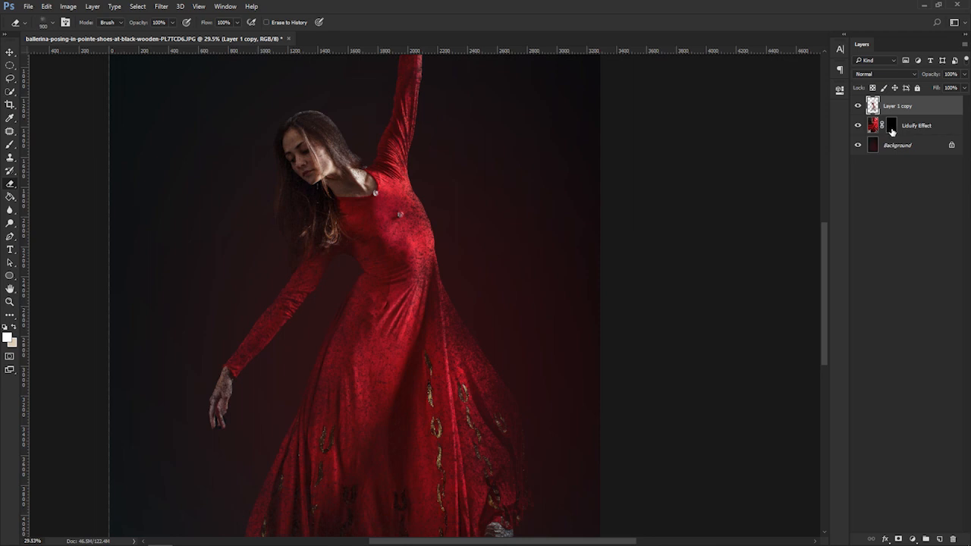
- Paint the Liquify Effect mask to reveal warped particle streams, then switch to the Move Tool
{"action": "left_click", "coordinate": [891, 125]}
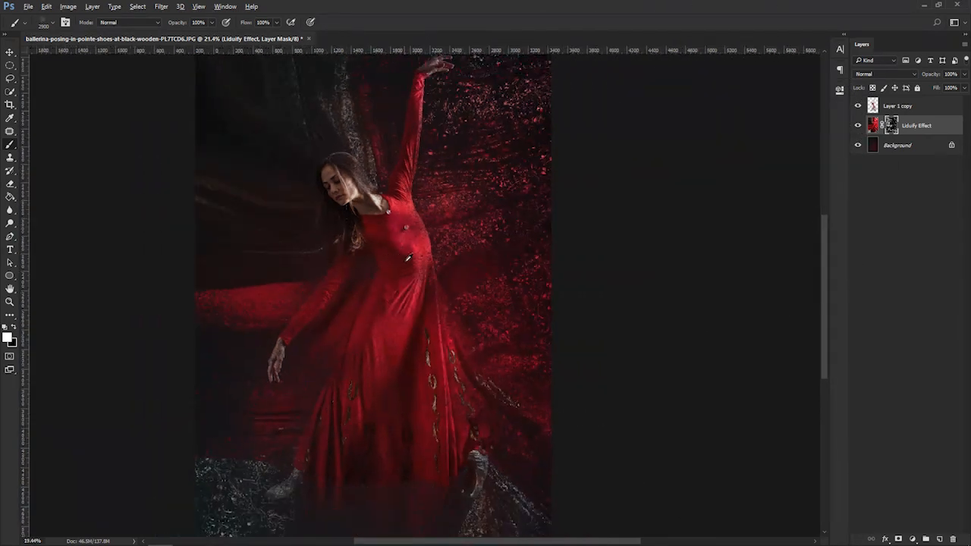
{"action": "left_click", "coordinate": [9, 52]}
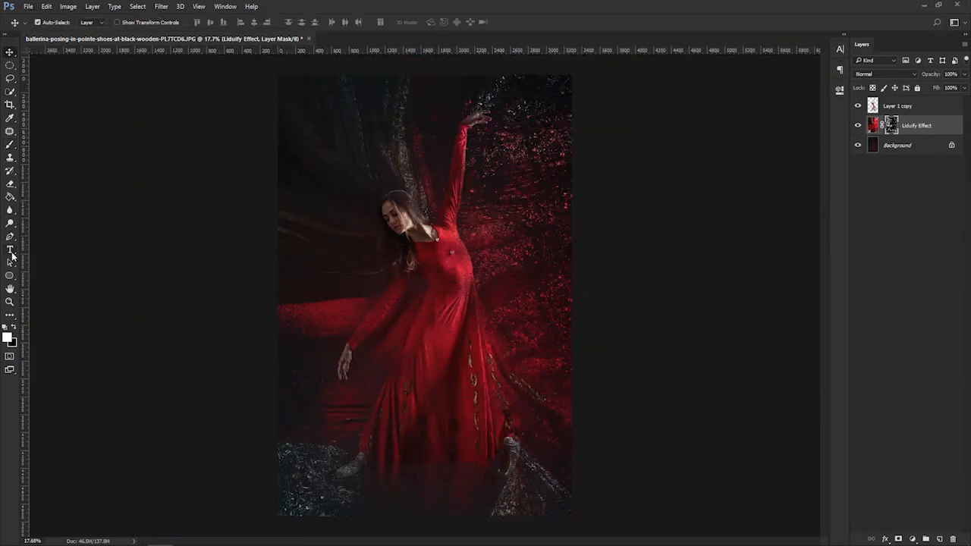
- Type 'Particle Effect' as a new text layer over the lower skirt
{"action": "left_click", "coordinate": [10, 250]}
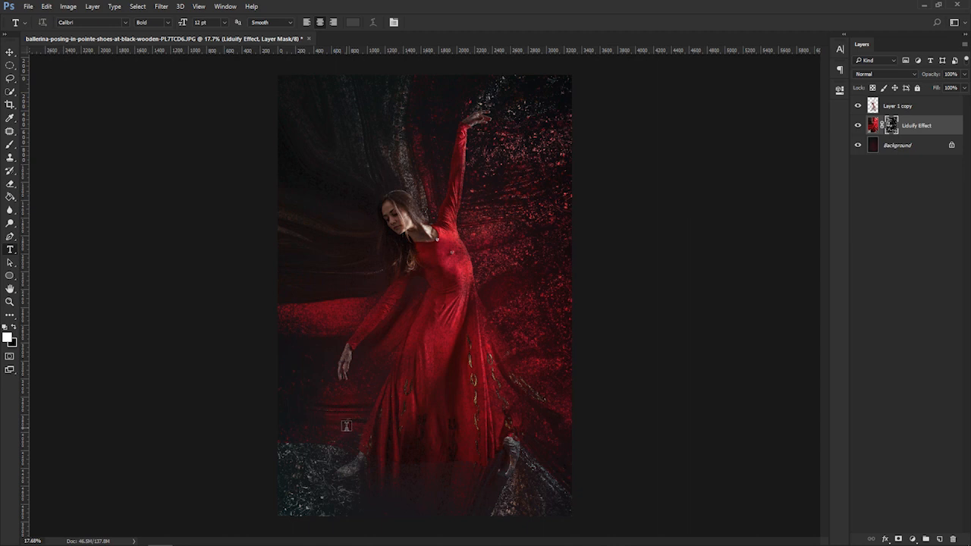
{"action": "left_click", "coordinate": [344, 431]}
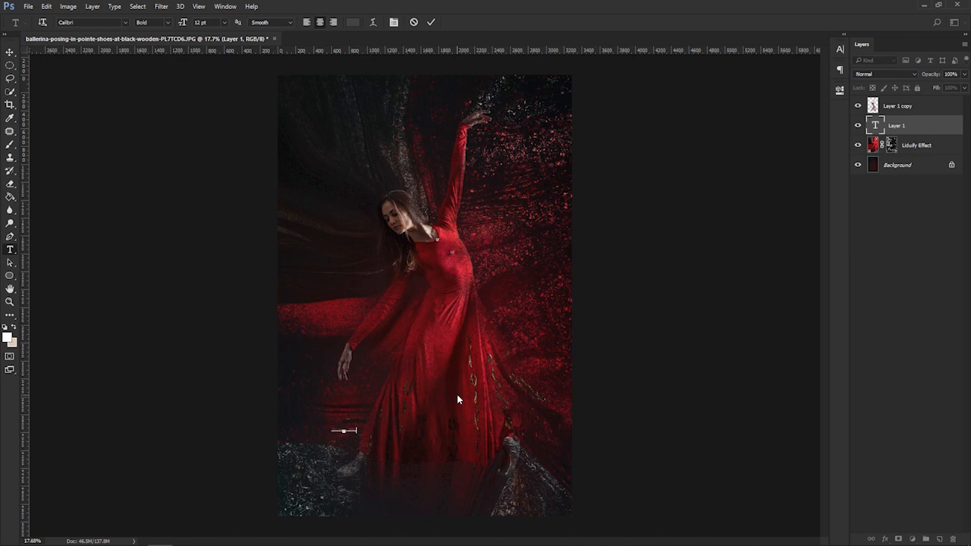
{"action": "type", "text": "Particle Effect"}
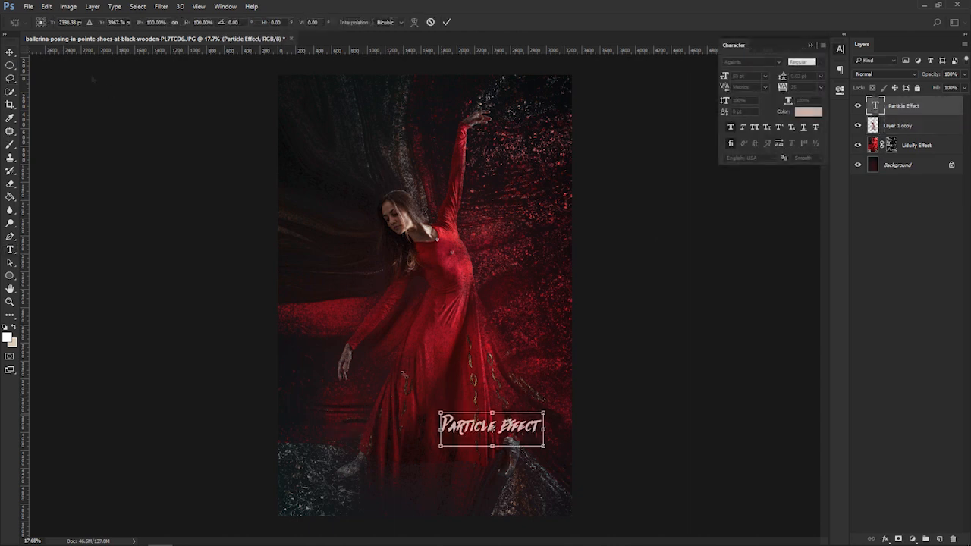